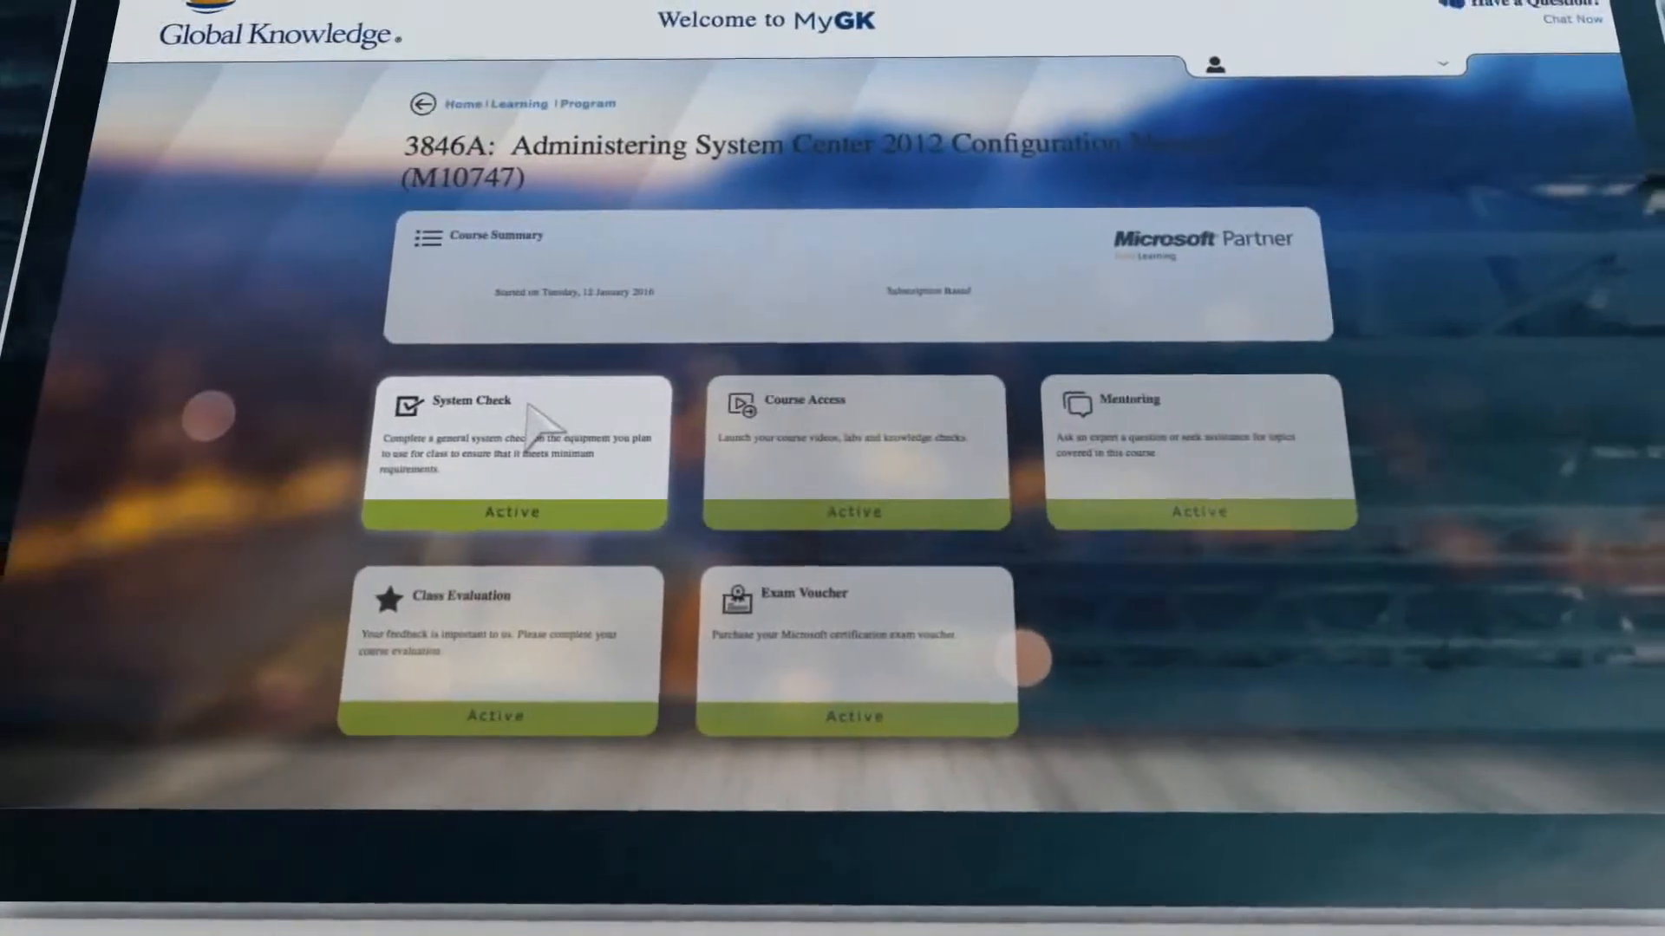
- Open Course Access and scroll through the Software Check and required Activities progress
left_click(510, 512)
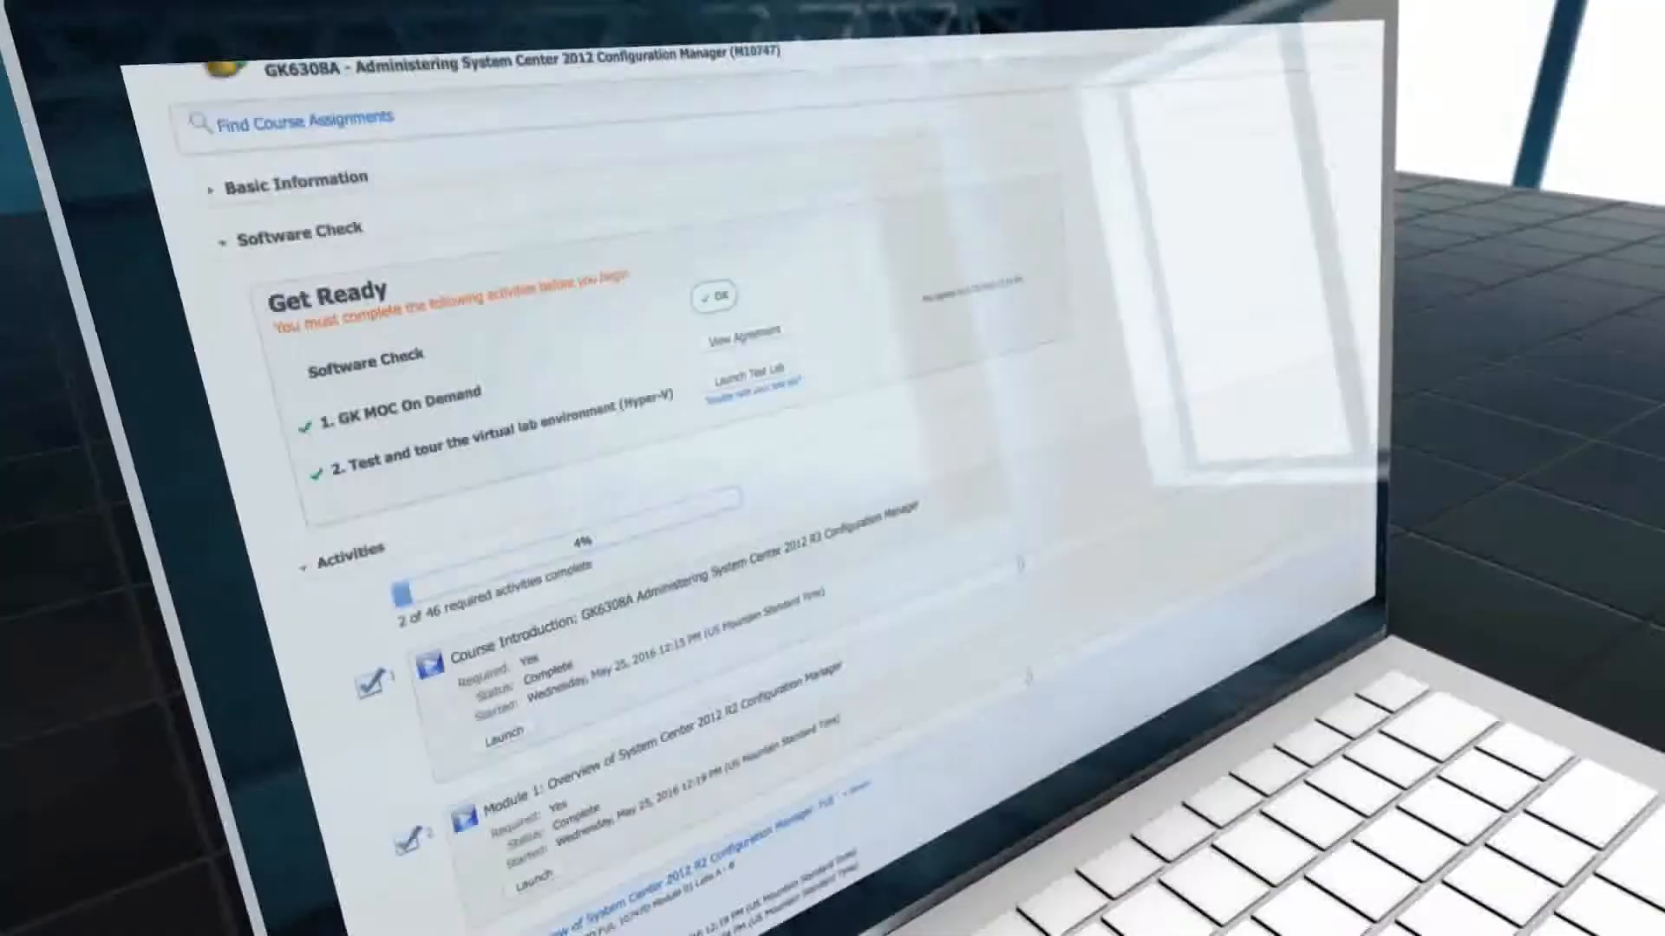
scroll("down", 3)
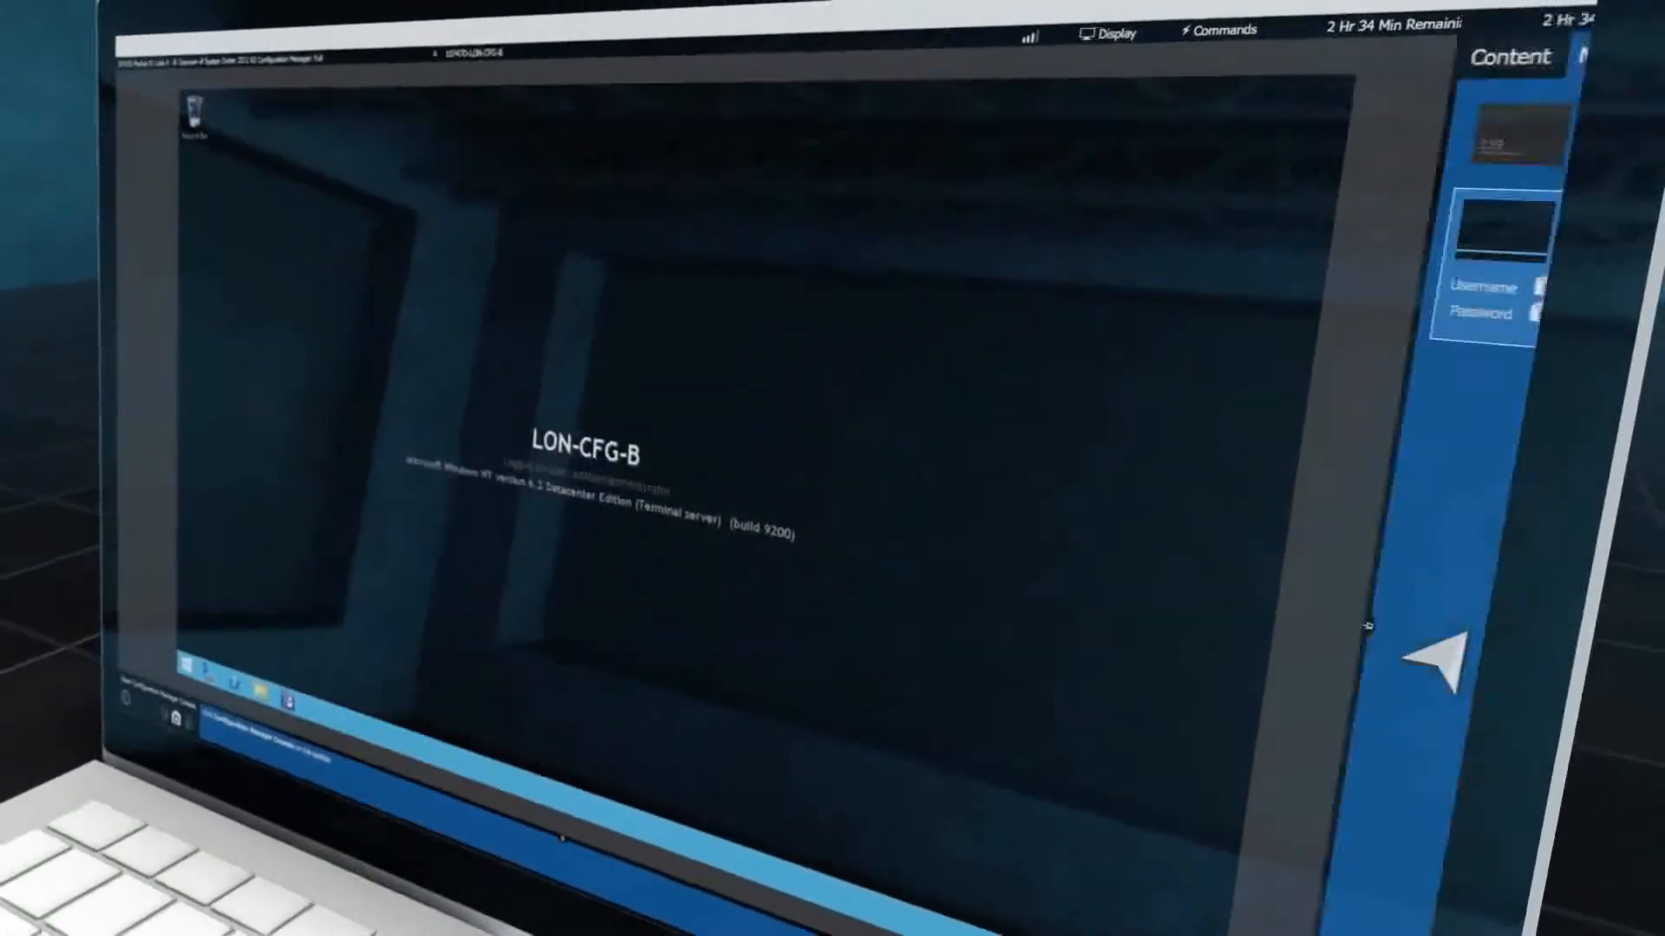
- Log on to the LON-CFG-B lab machine and show the Lab A task list
left_click(1518, 58)
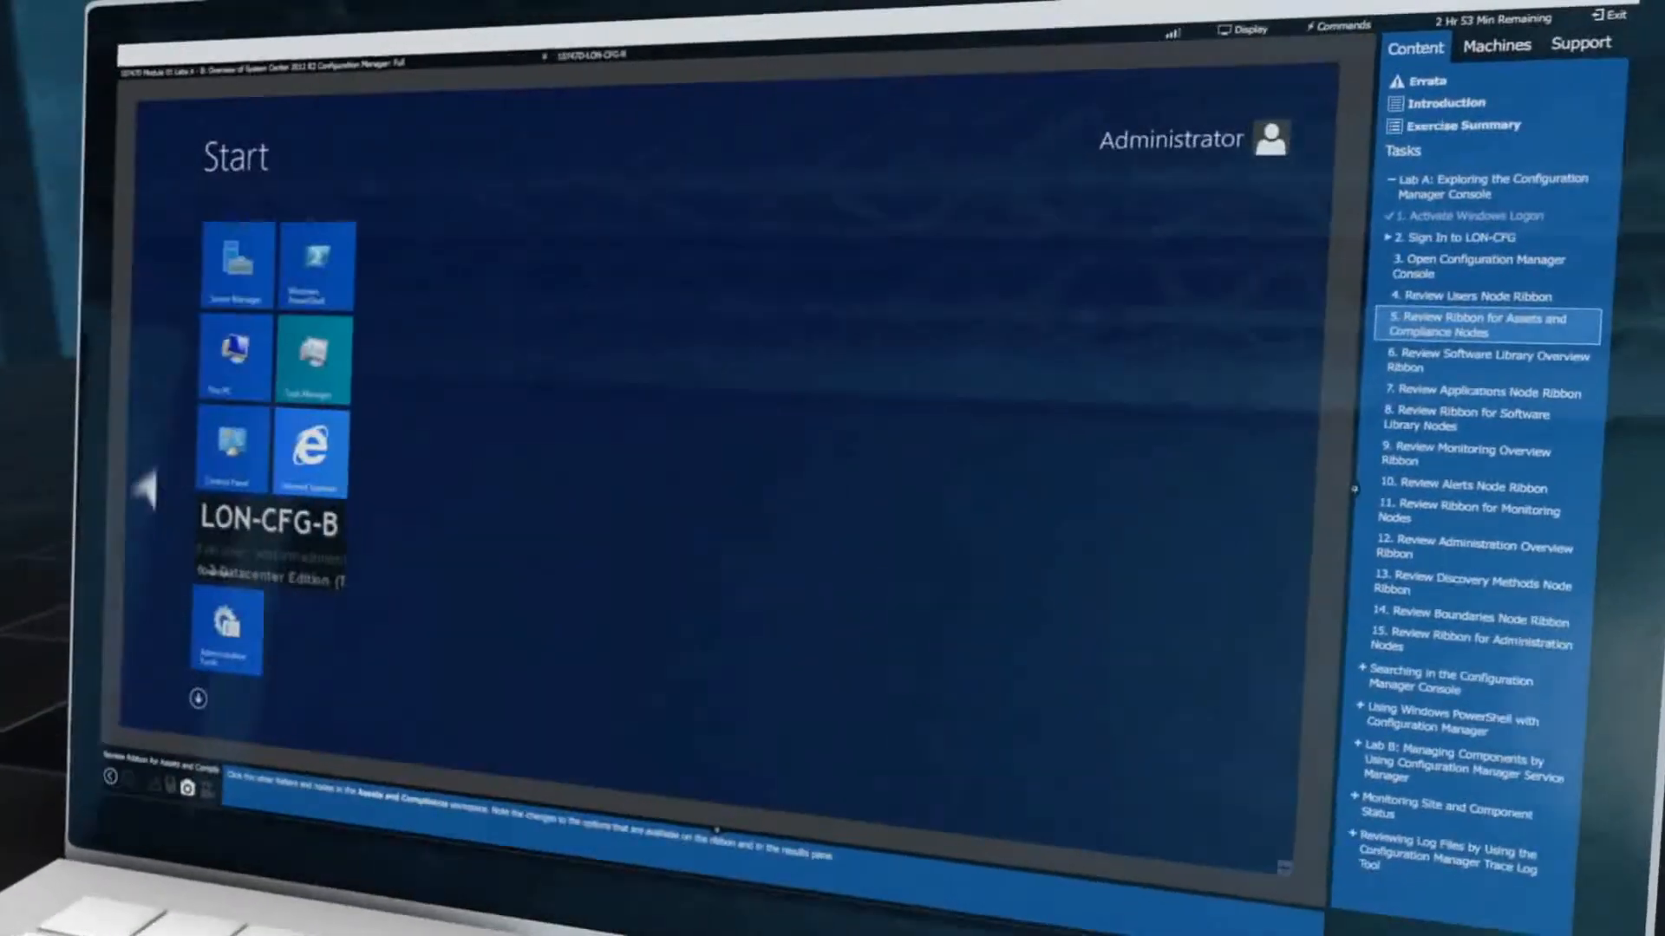
left_click(236, 260)
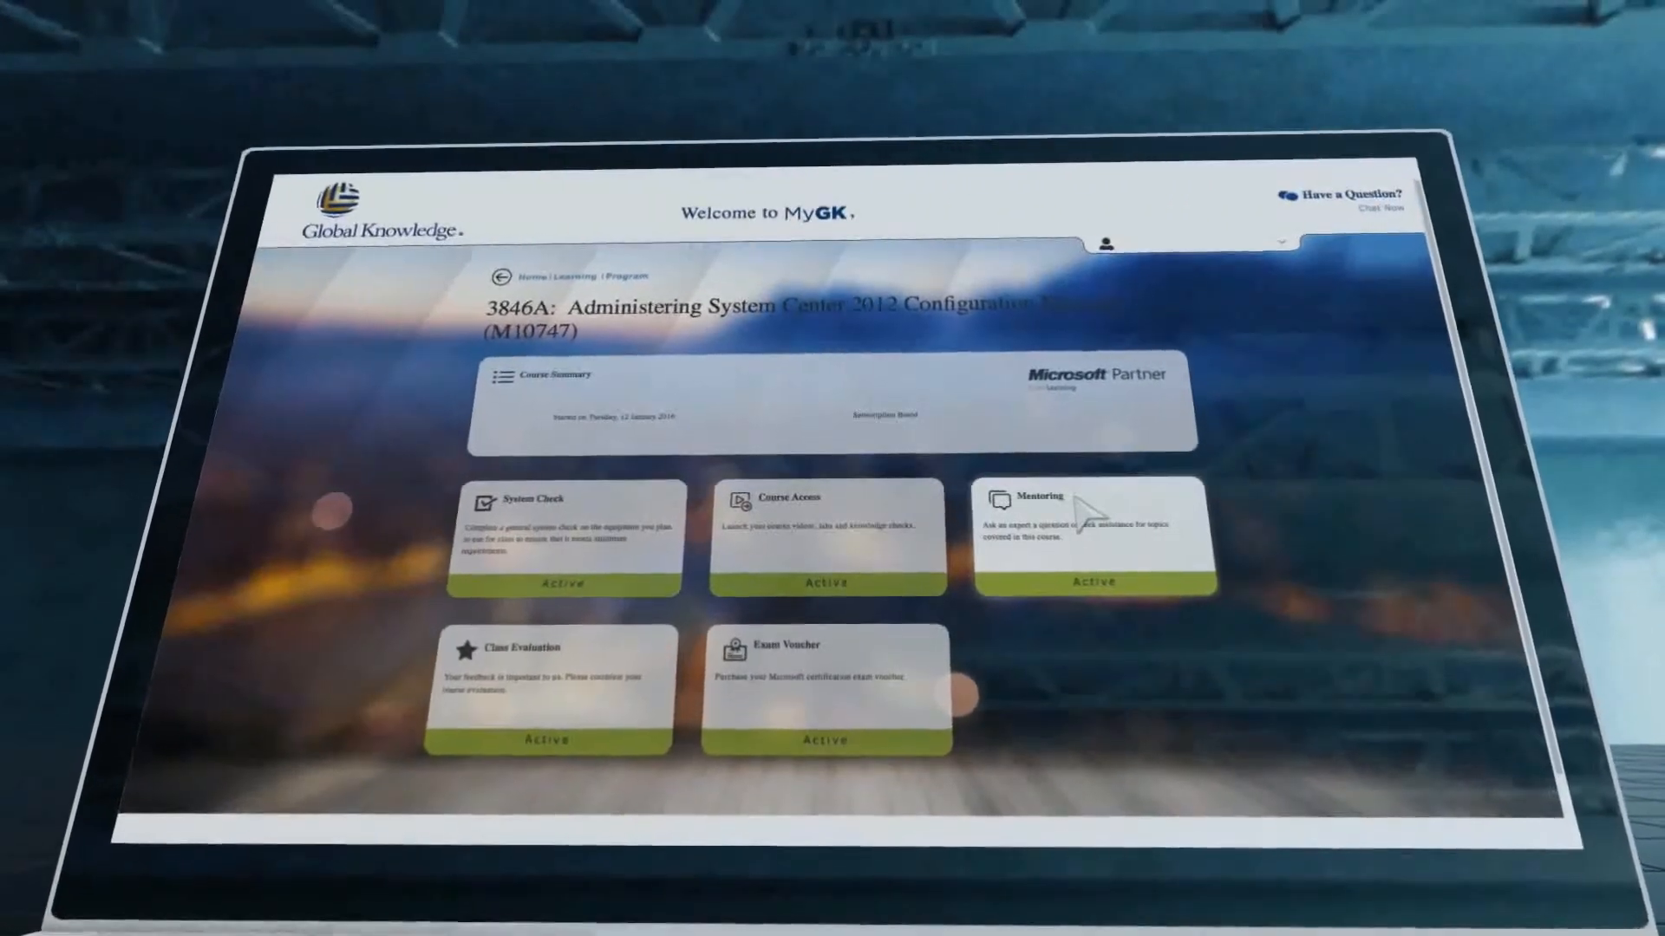
- Open the GK6308A assignment and browse the Module 2 and Module 3 activities
left_click(1094, 534)
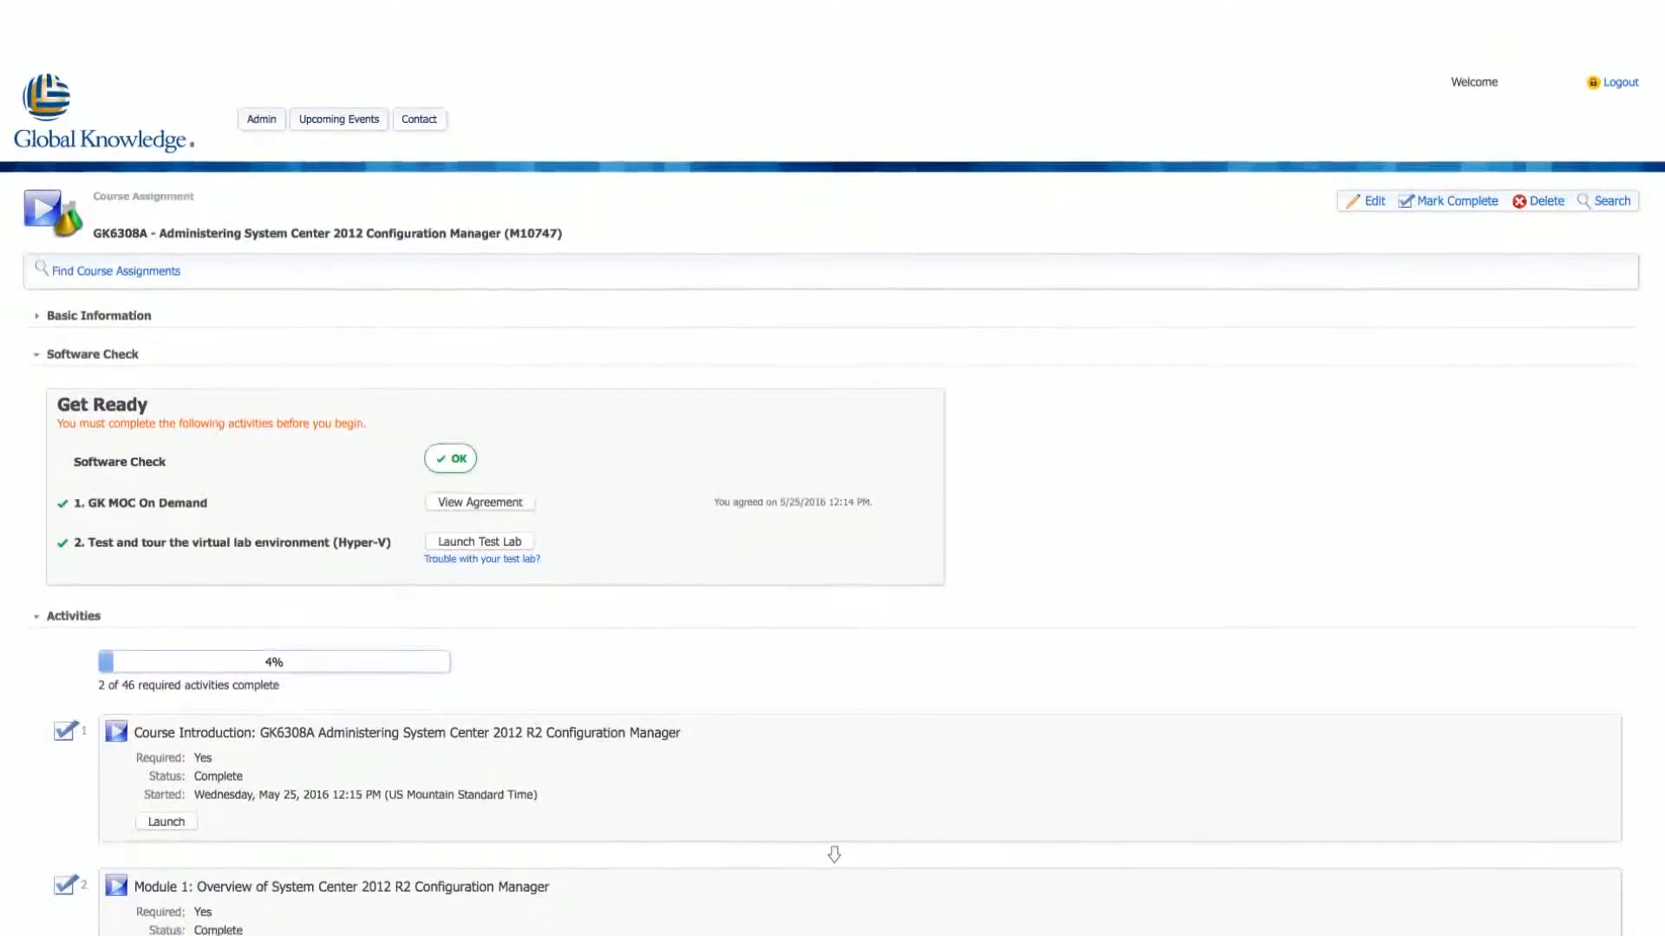
scroll("down", 3)
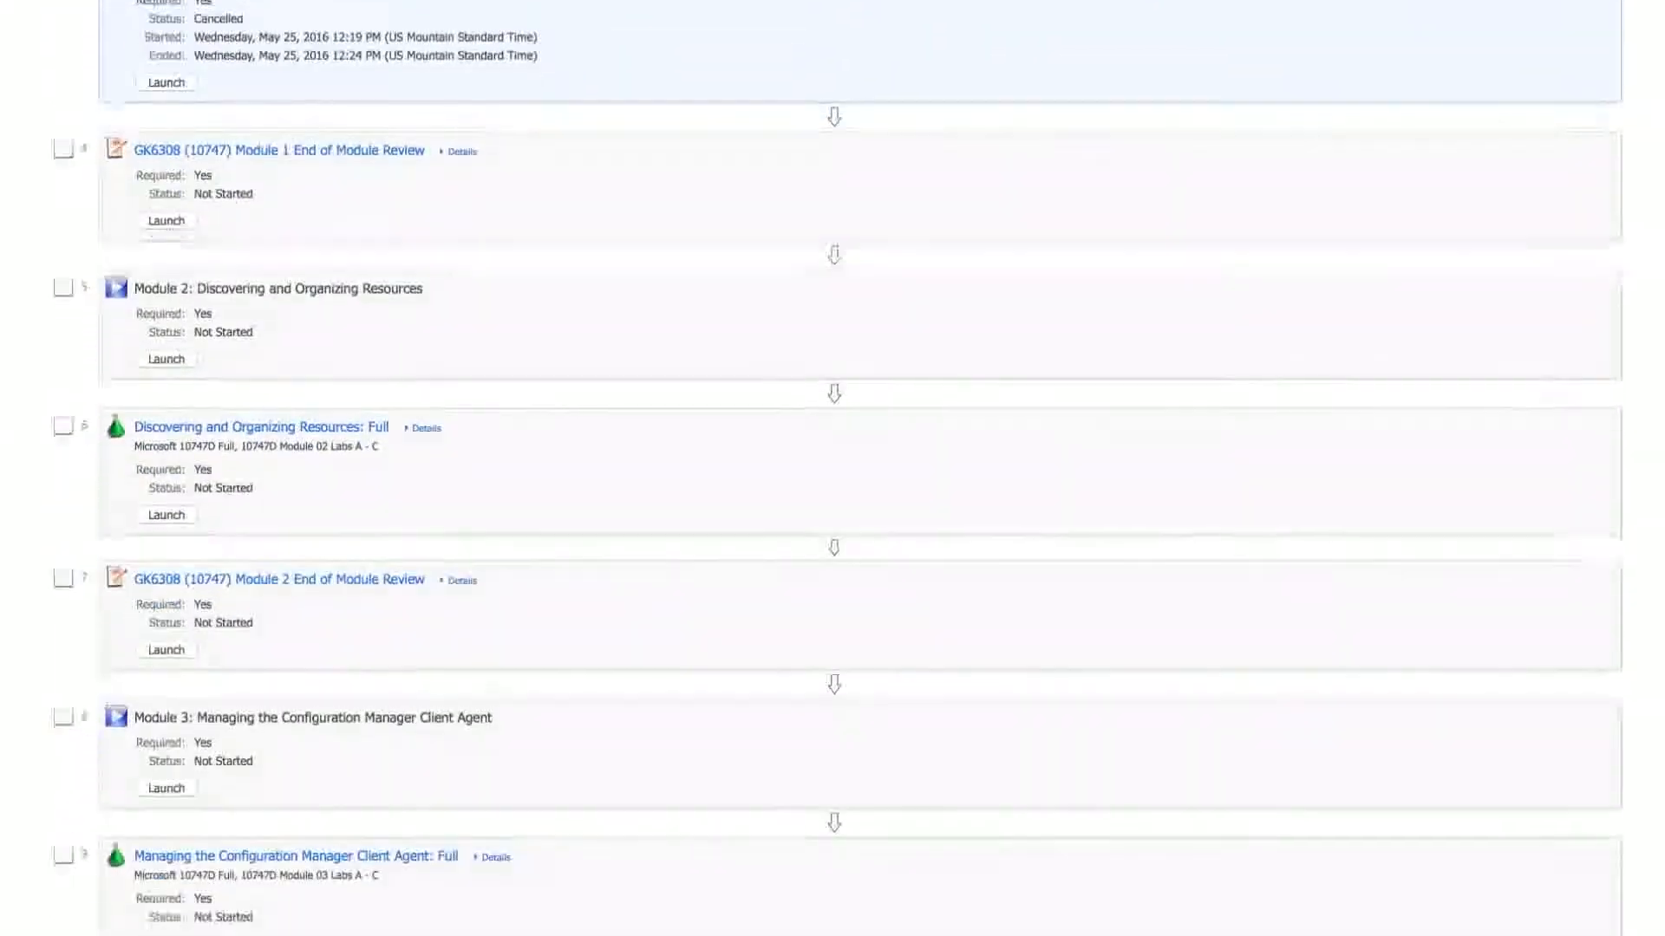
left_click(164, 649)
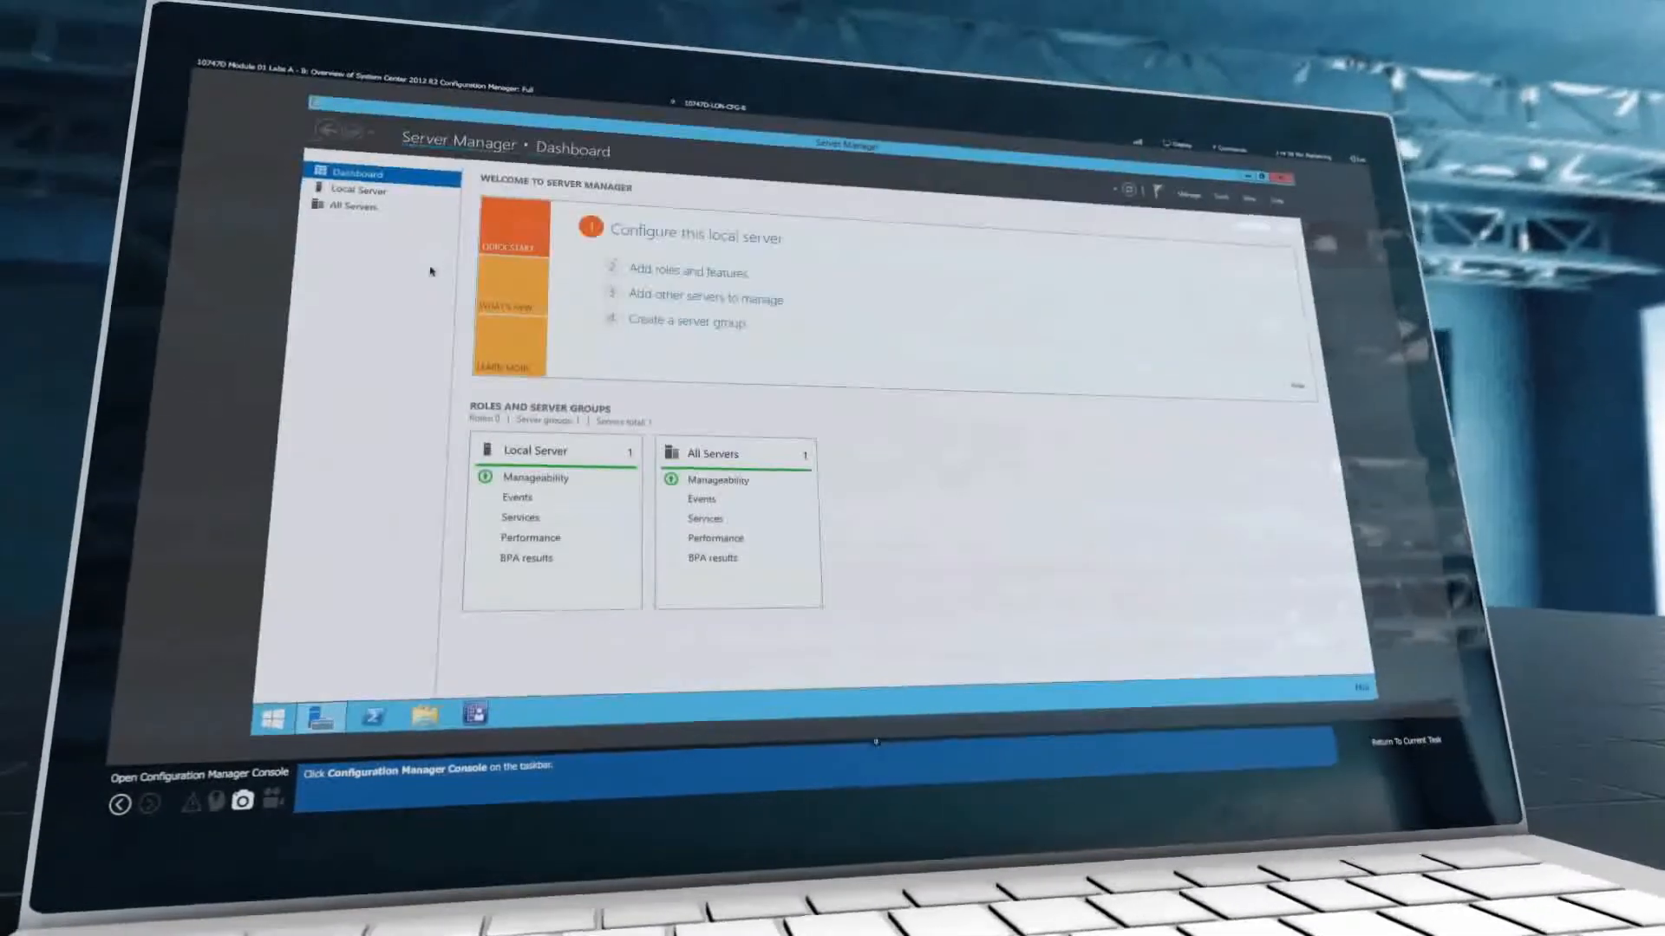
- Select Local Server in Server Manager to show LON-CFG-B's properties and events
left_click(359, 190)
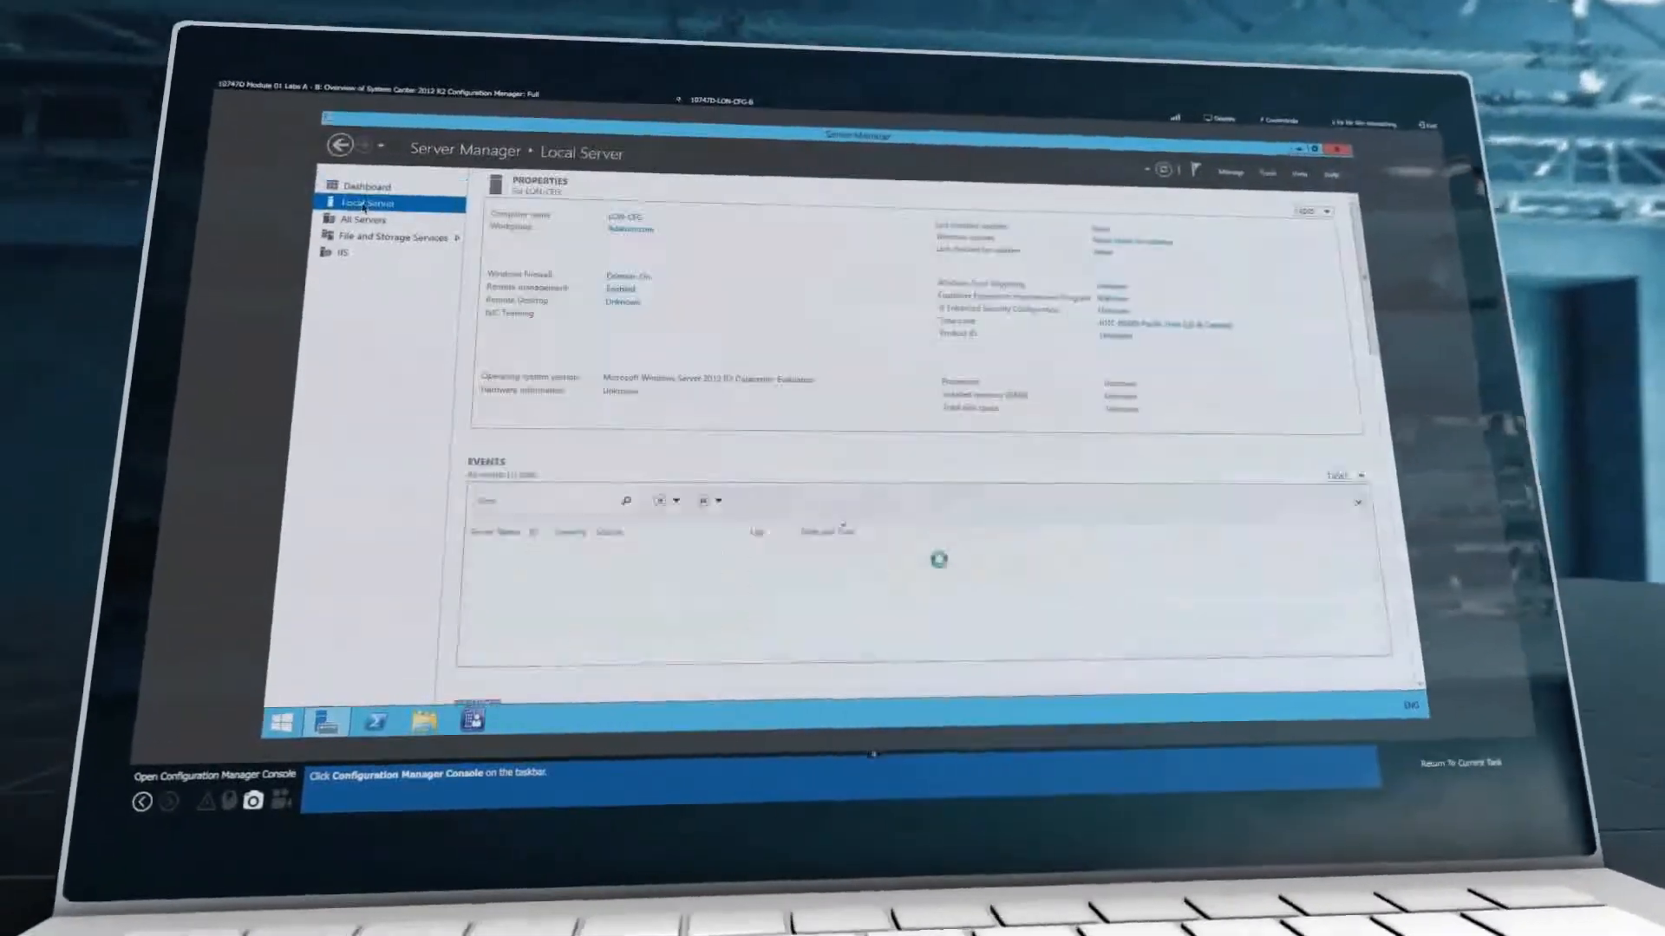